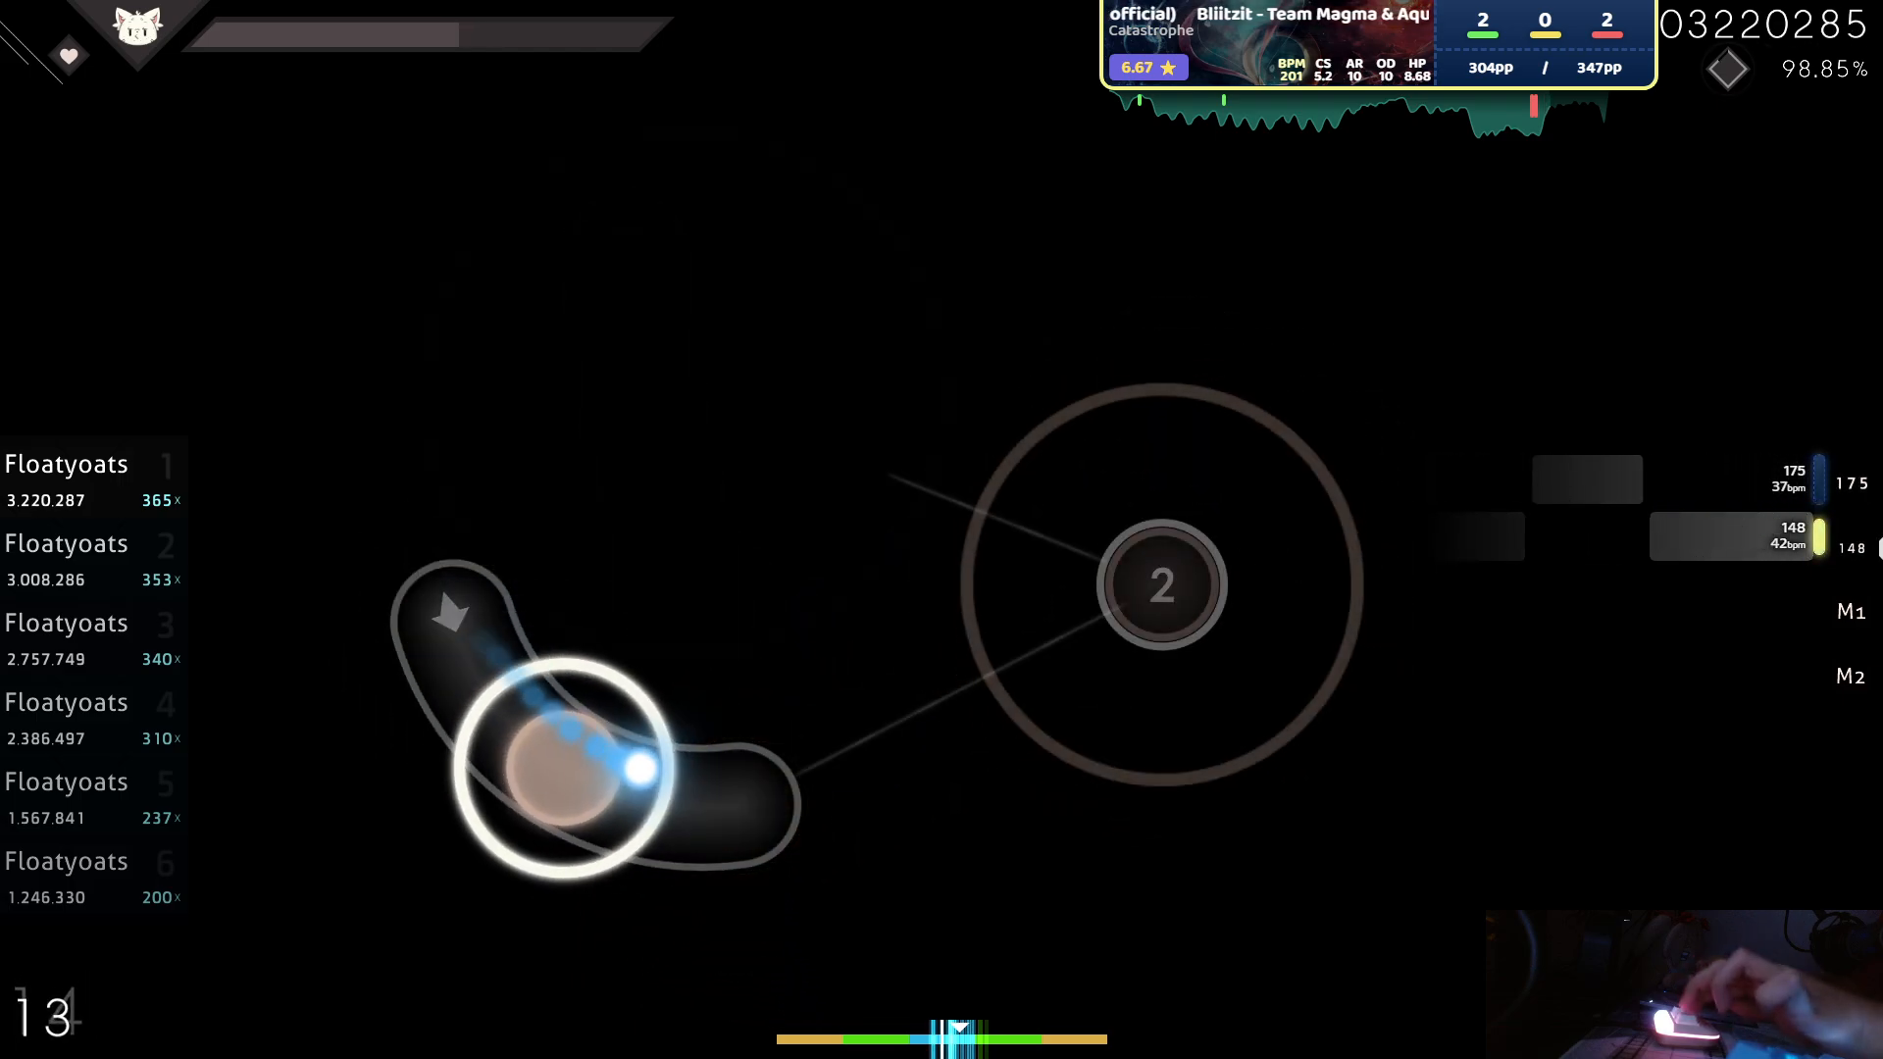
{"action": "mouse_move", "coordinate": [1041, 294]}
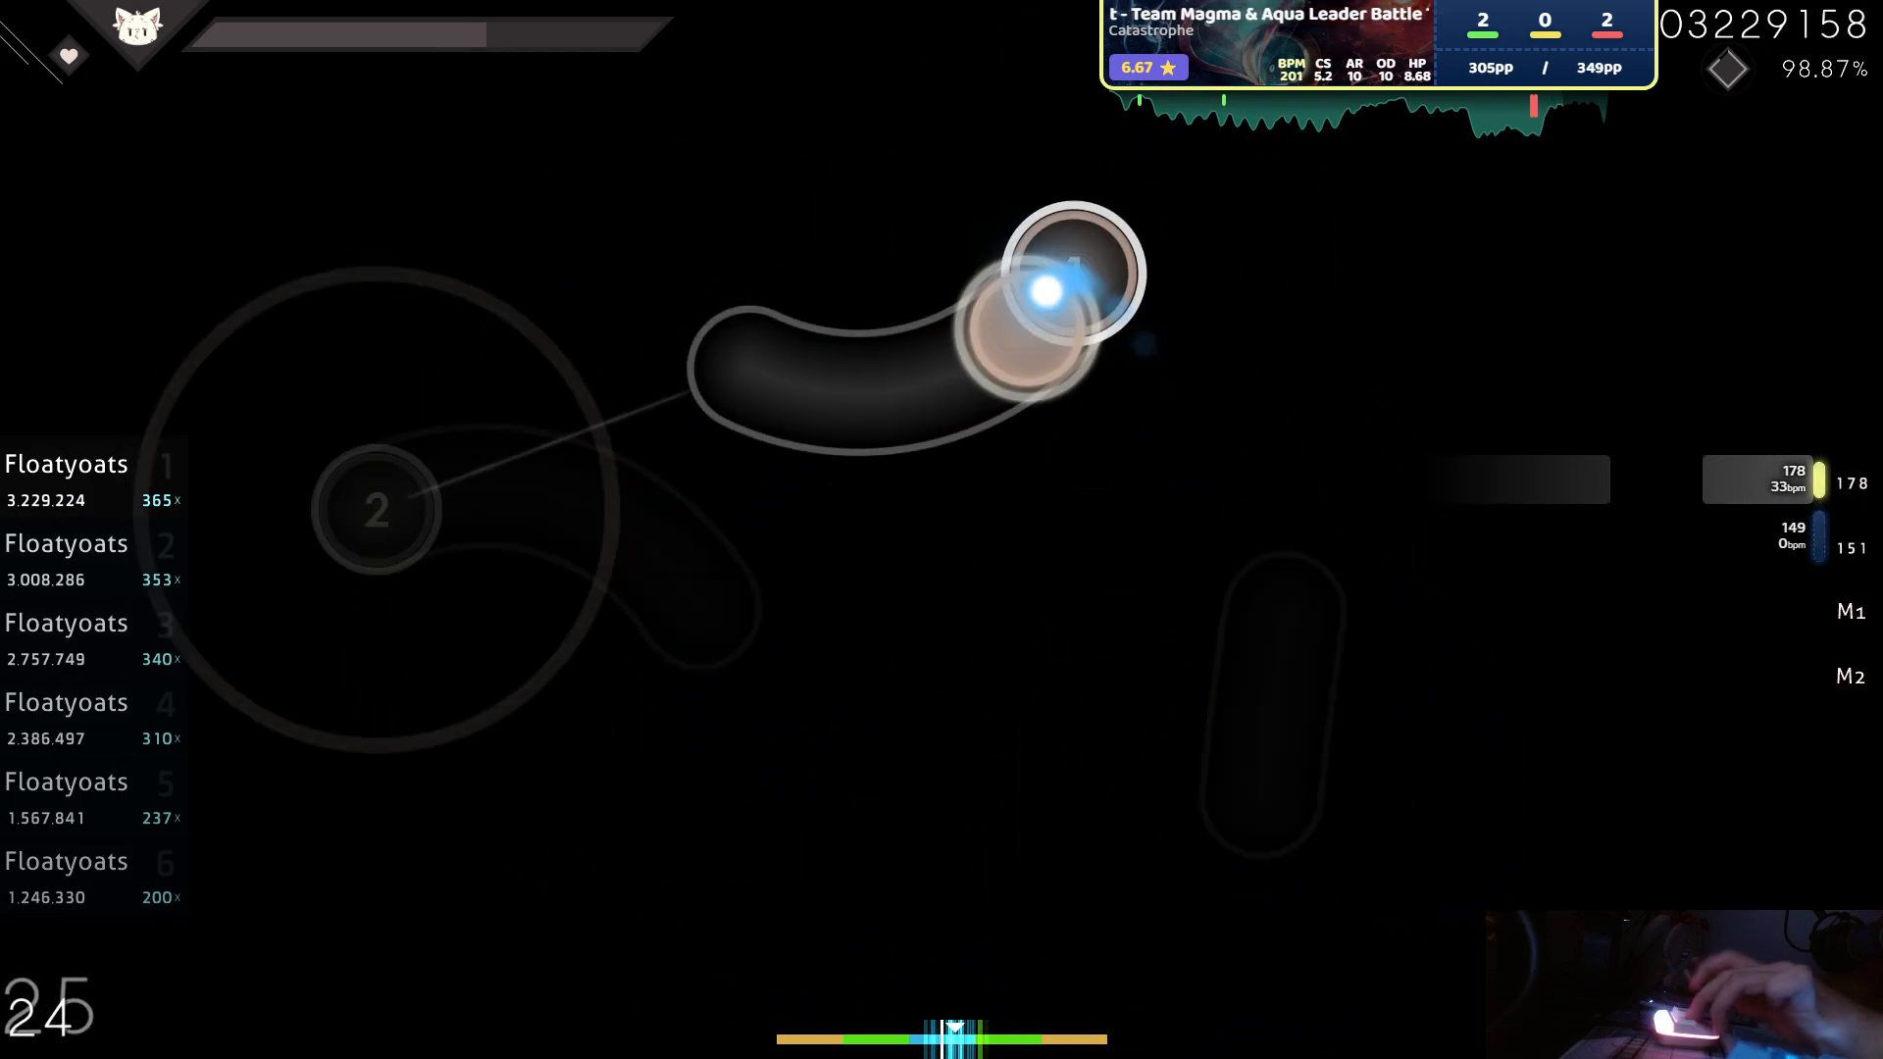